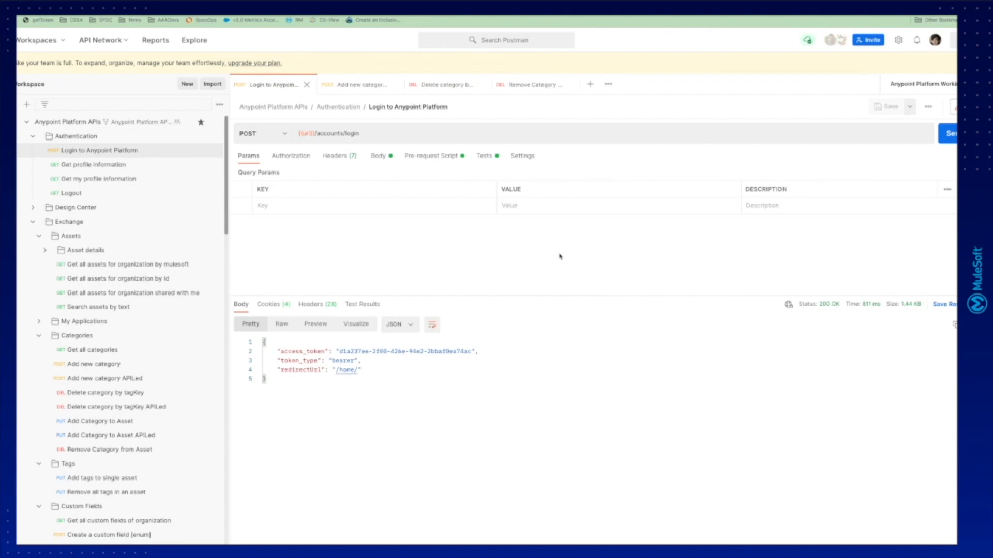
{"action": "mouse_move", "coordinate": [515, 254]}
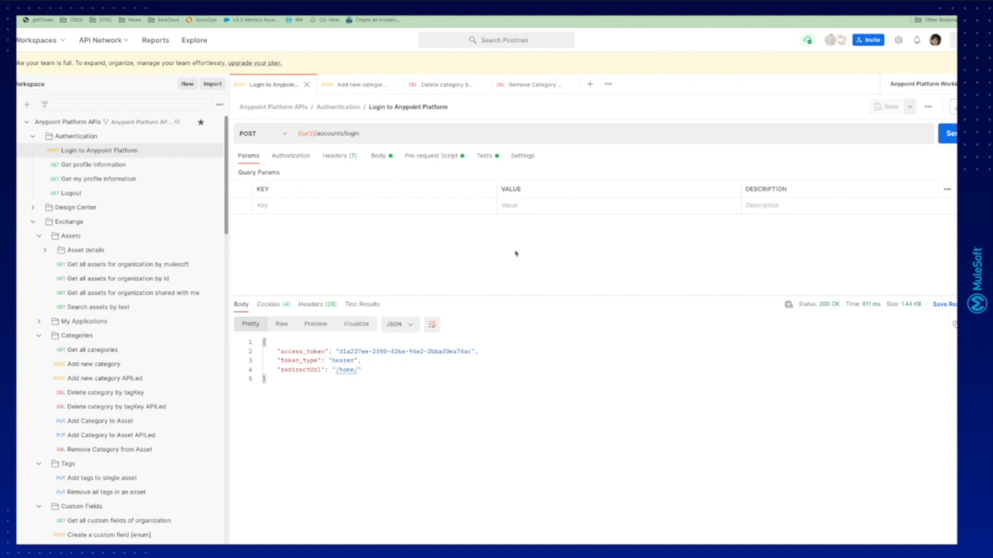
{"action": "mouse_move", "coordinate": [275, 156]}
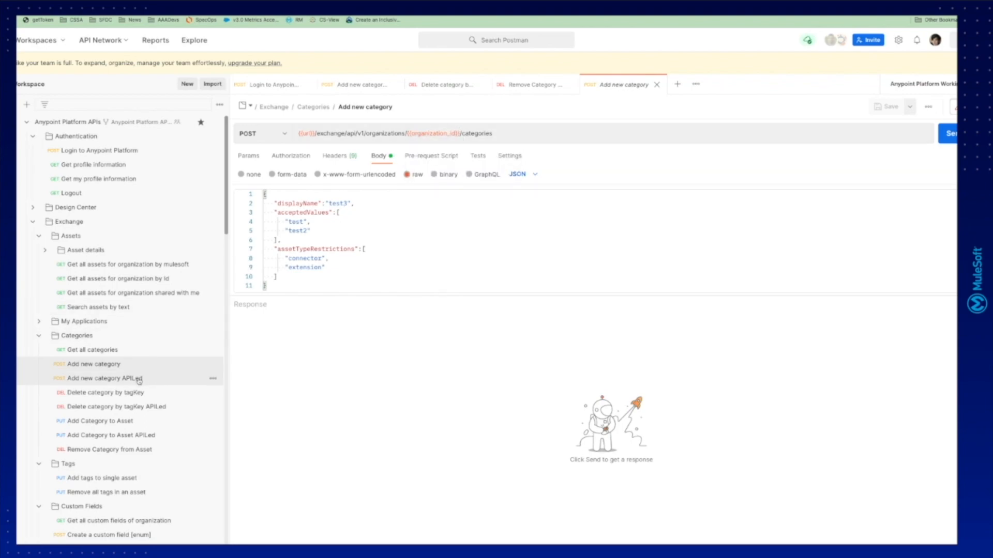
- Send 'Add new category APILed' until 201 Created confirms the API Layer category exists
{"action": "left_click", "coordinate": [102, 379]}
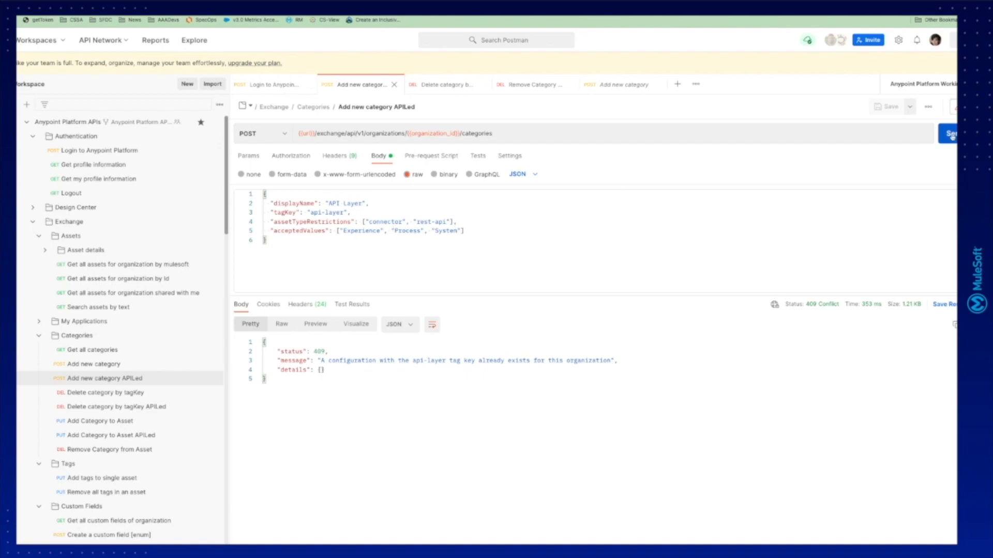
{"action": "left_click", "coordinate": [950, 133]}
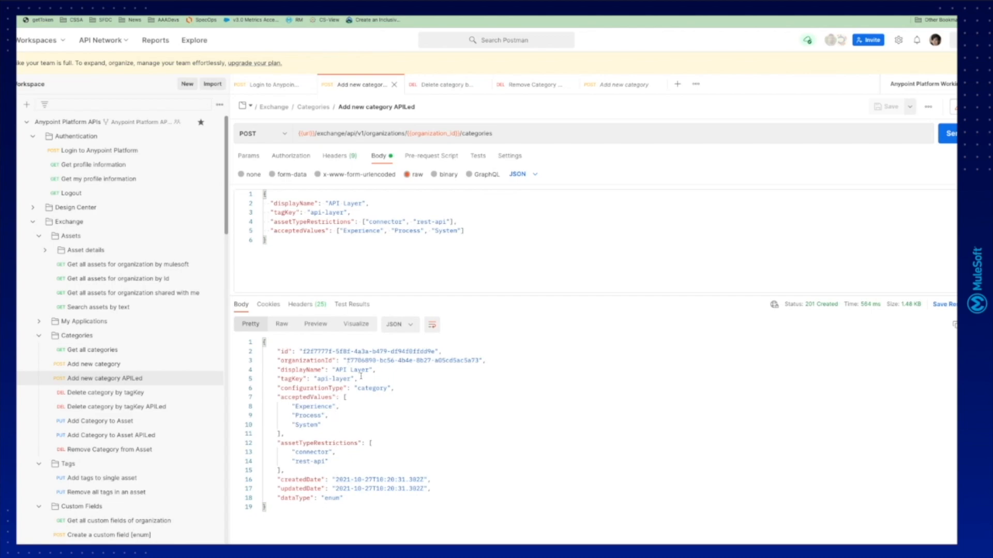
{"action": "mouse_move", "coordinate": [330, 369]}
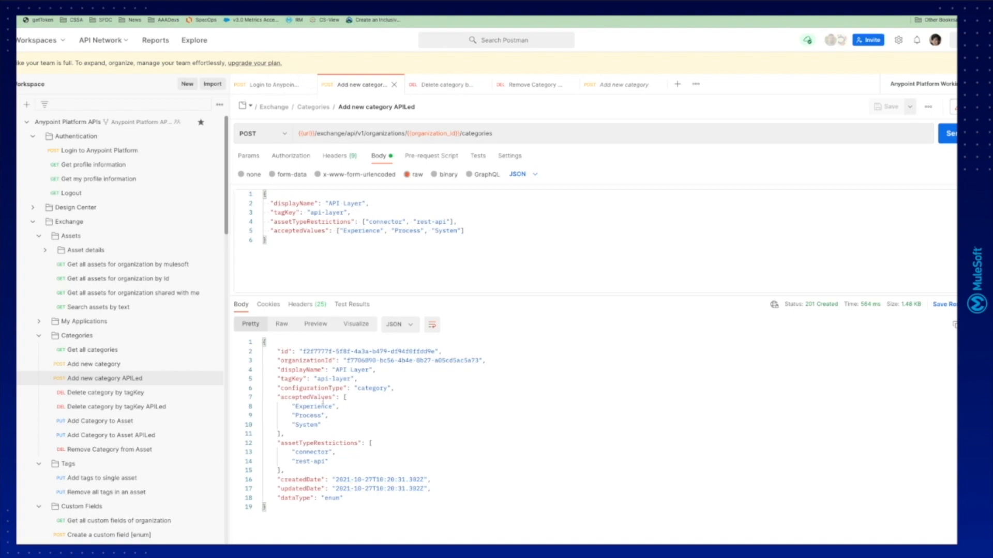
{"action": "mouse_move", "coordinate": [143, 415]}
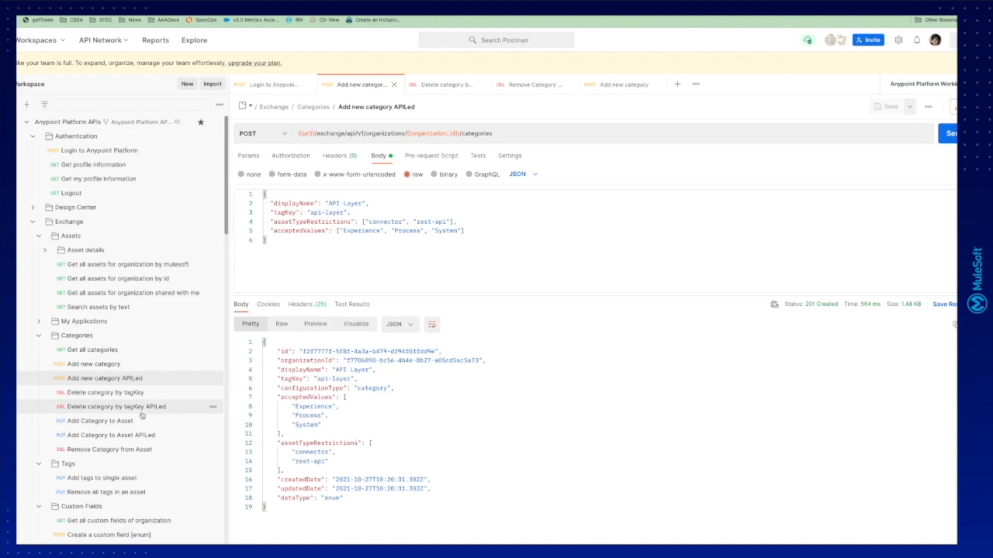
{"action": "mouse_move", "coordinate": [136, 435]}
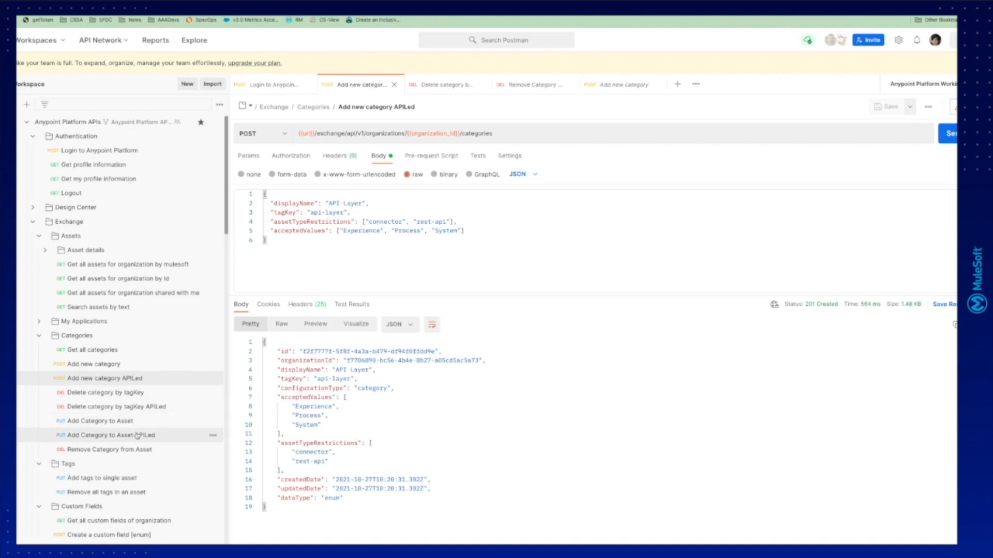
{"action": "left_click", "coordinate": [109, 435]}
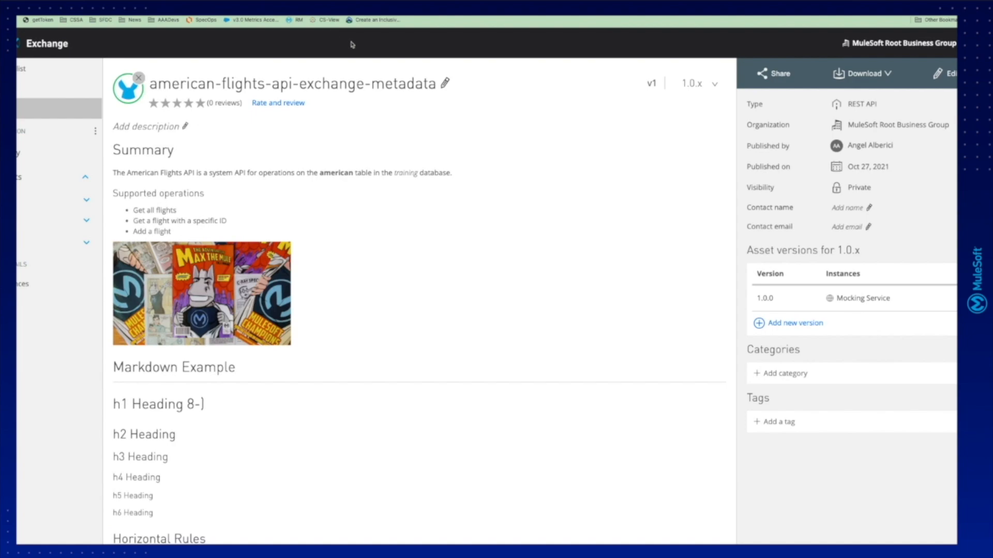
{"action": "mouse_move", "coordinate": [351, 45]}
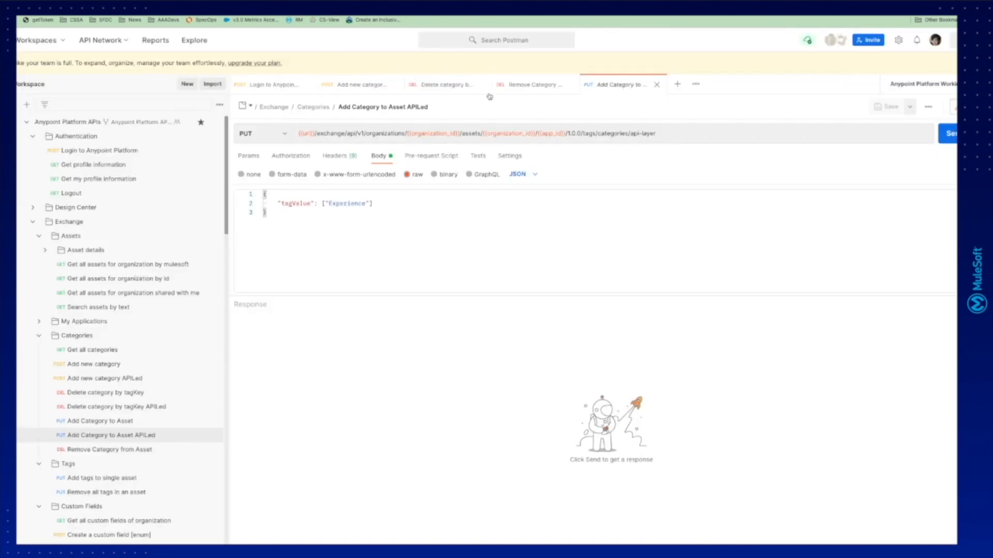
{"action": "mouse_move", "coordinate": [550, 133]}
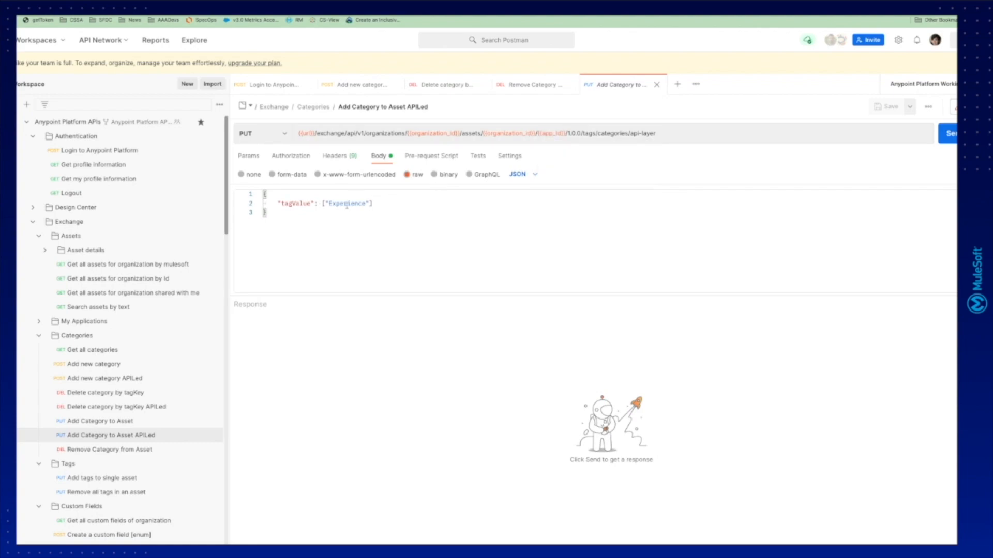
{"action": "mouse_move", "coordinate": [461, 202]}
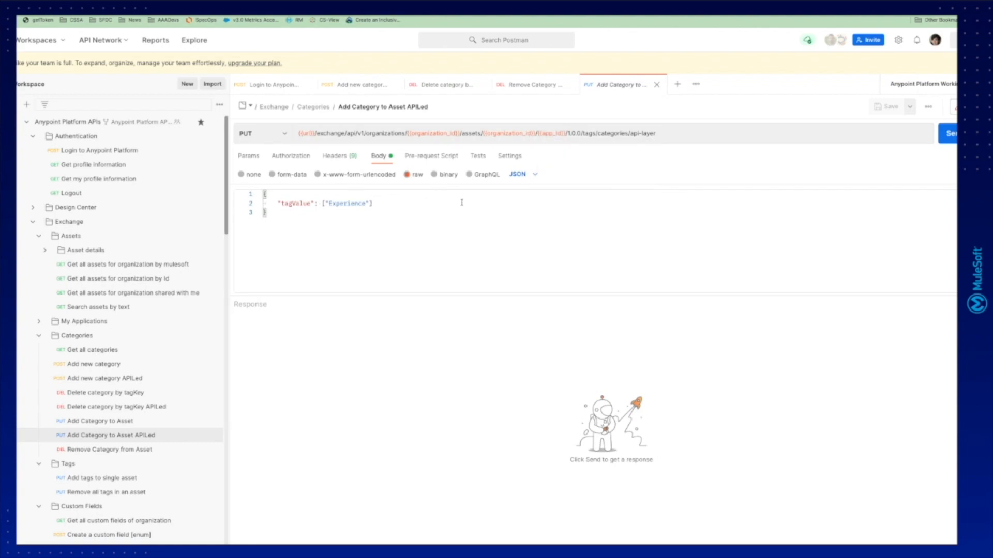
- Send 'Add Category to Asset APILed' with tagValue ["Experience"] to tag the asset
{"action": "left_click", "coordinate": [952, 133]}
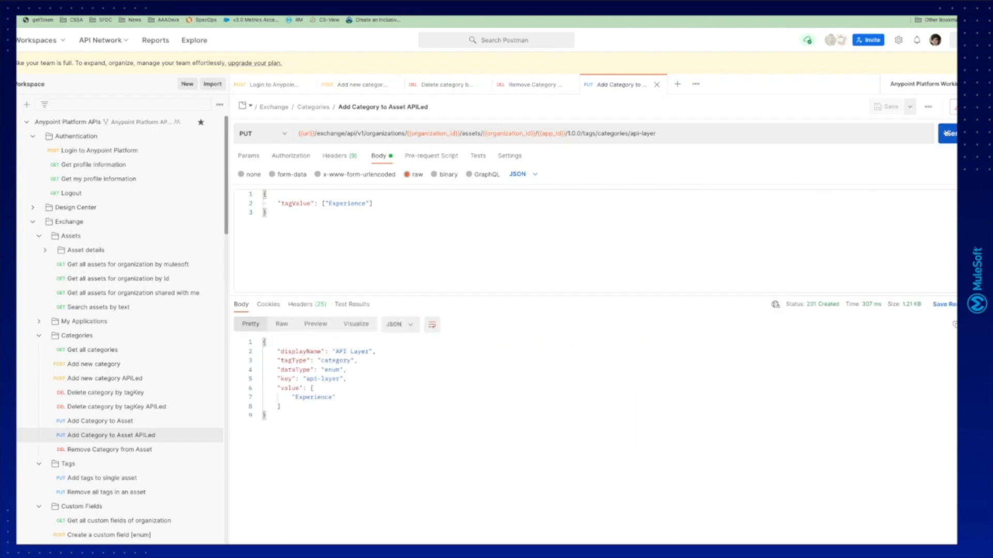
{"action": "mouse_move", "coordinate": [306, 269]}
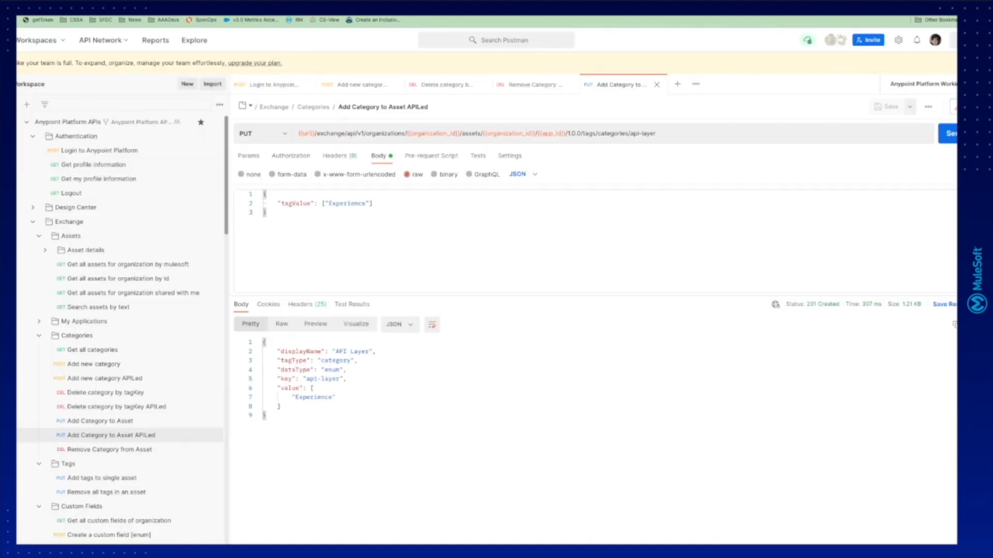
{"action": "mouse_move", "coordinate": [123, 399]}
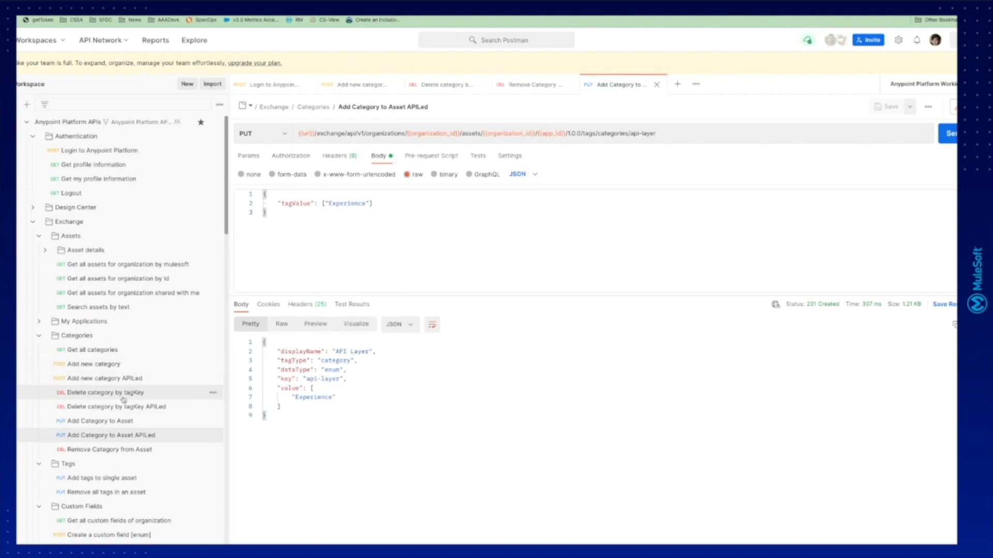
{"action": "mouse_move", "coordinate": [79, 350]}
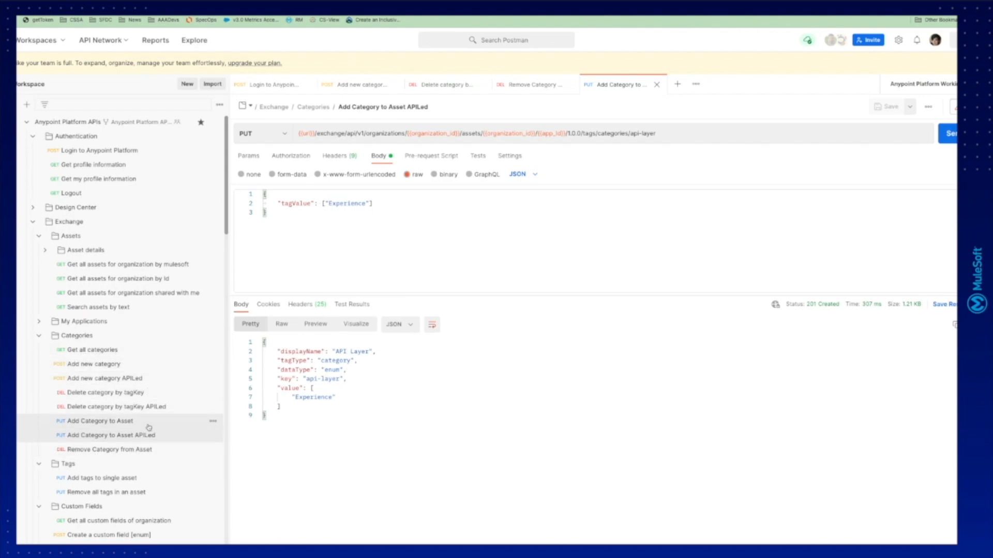
{"action": "mouse_move", "coordinate": [109, 455]}
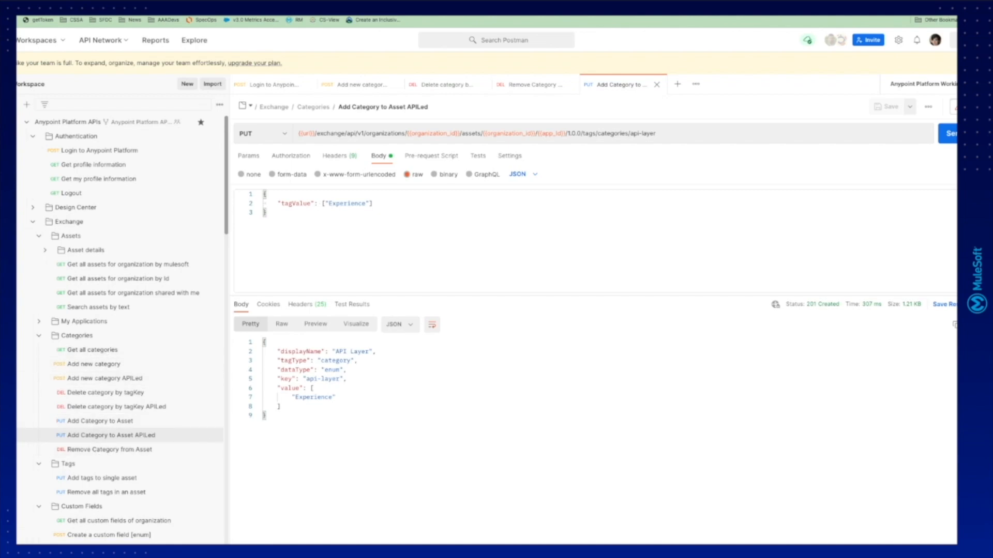
{"action": "left_click", "coordinate": [120, 405]}
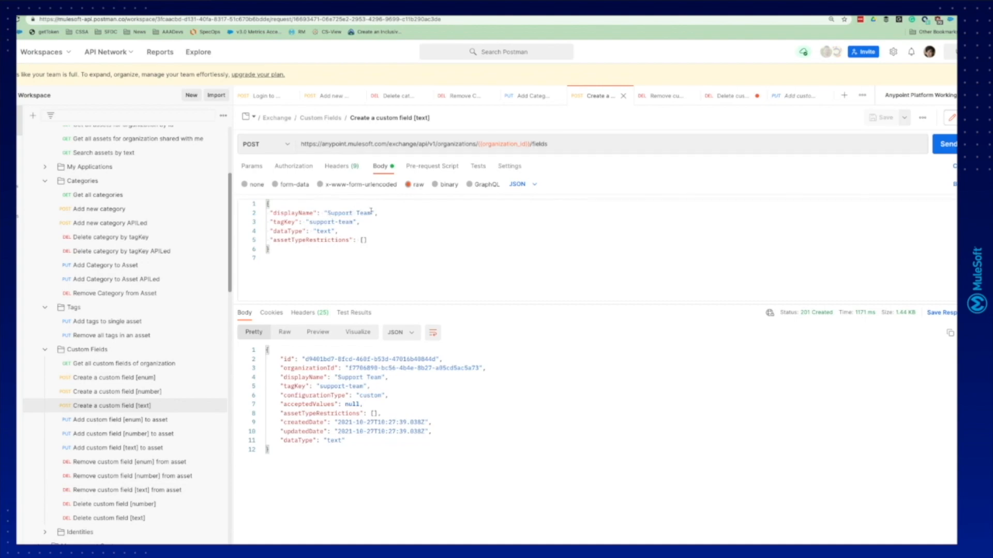
{"action": "mouse_move", "coordinate": [372, 213]}
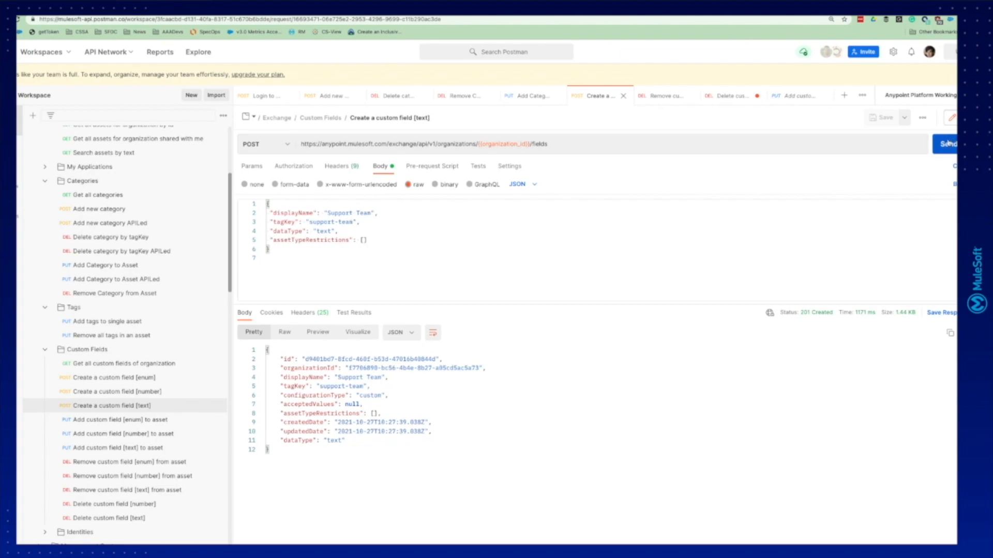
- Send the 'Create a custom field [text]' request for Support Team, getting 201 Created
{"action": "left_click", "coordinate": [949, 144]}
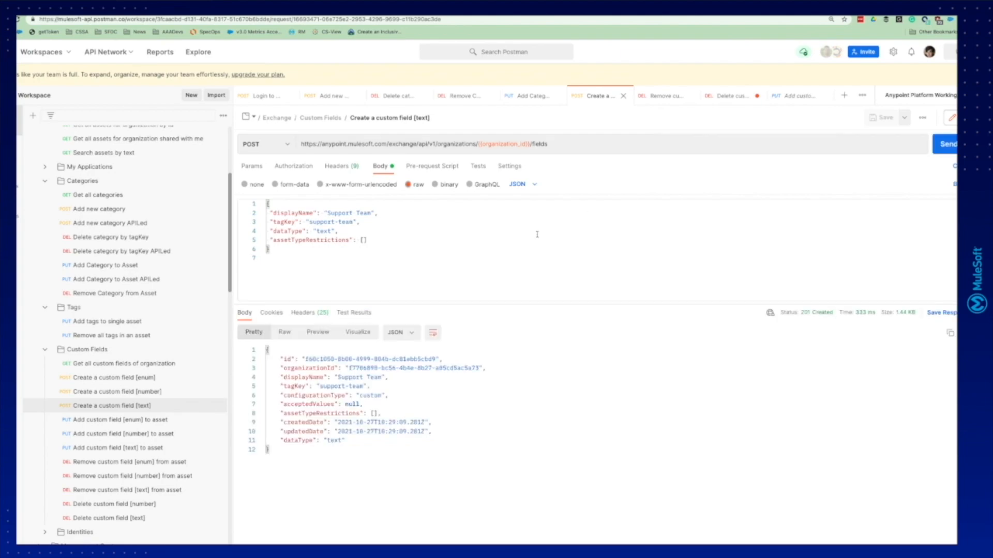
{"action": "mouse_move", "coordinate": [743, 357]}
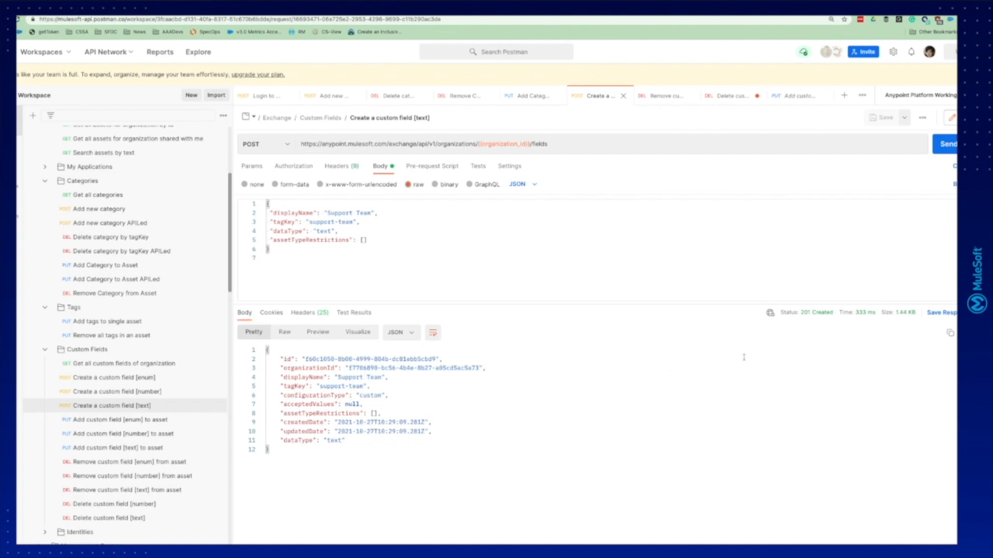
{"action": "mouse_move", "coordinate": [110, 432]}
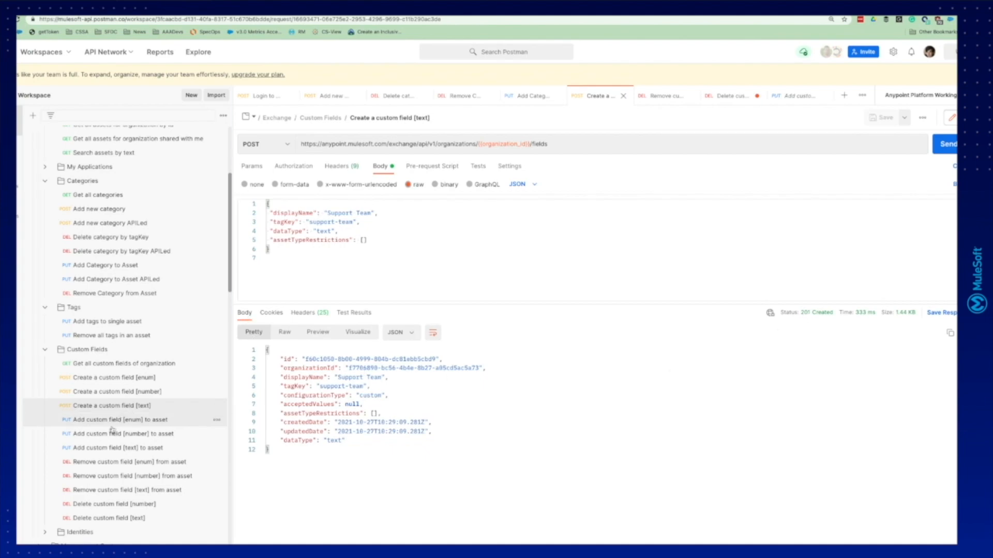
{"action": "mouse_move", "coordinate": [147, 424]}
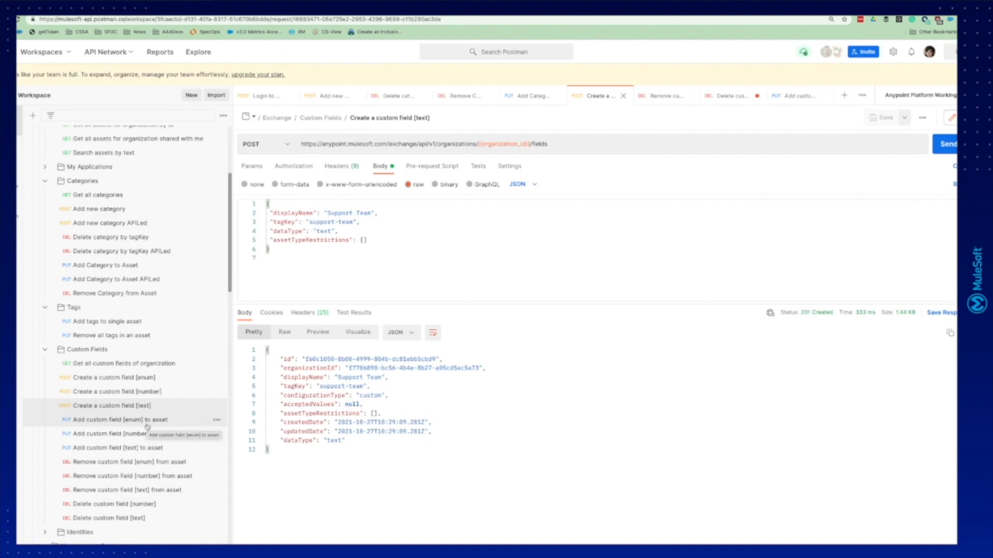
{"action": "left_click", "coordinate": [105, 448]}
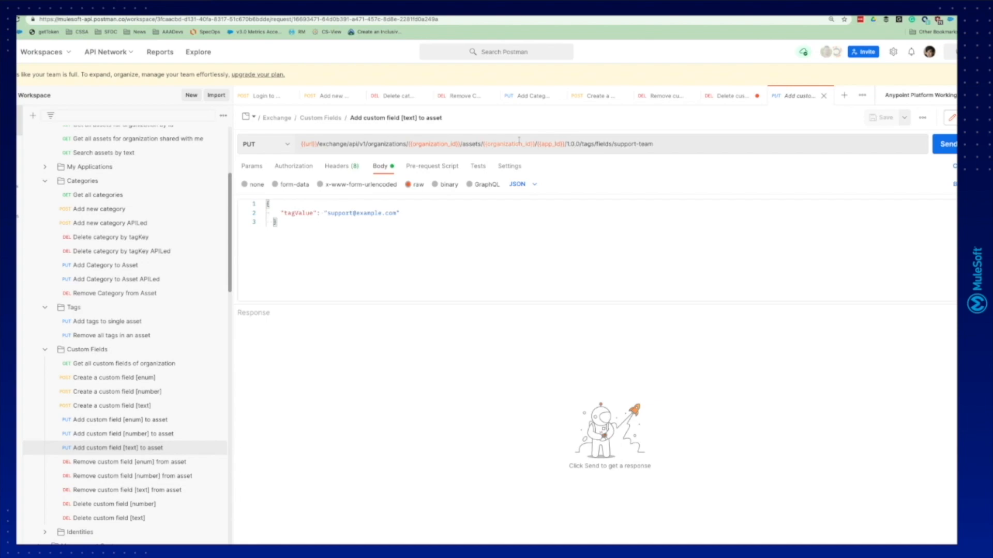
{"action": "mouse_move", "coordinate": [549, 144]}
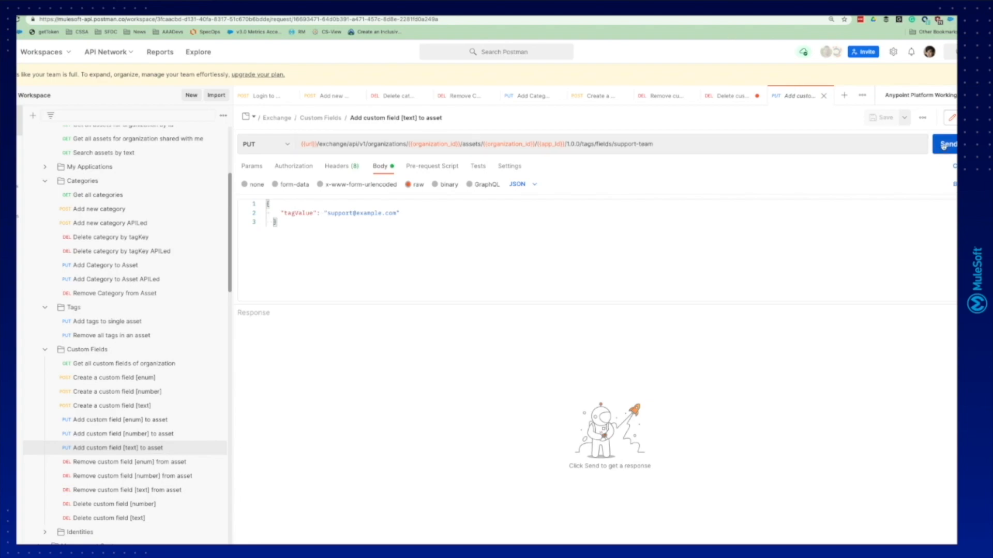
{"action": "left_click", "coordinate": [948, 143]}
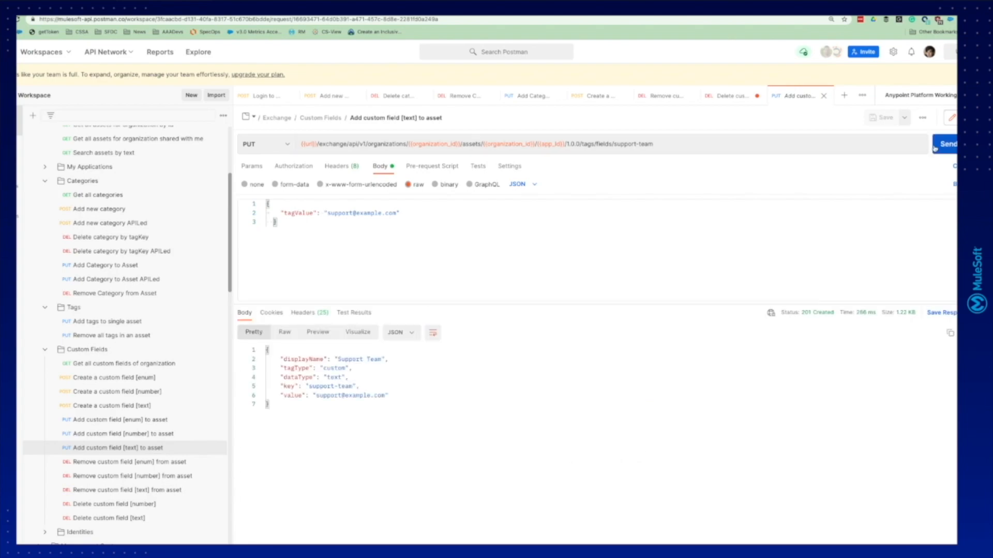
{"action": "mouse_move", "coordinate": [834, 324]}
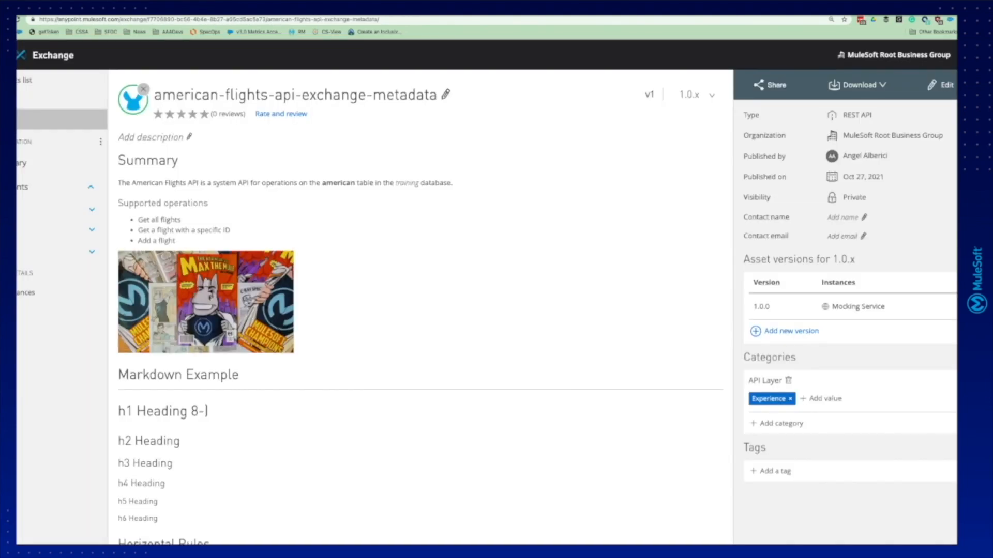
{"action": "mouse_move", "coordinate": [554, 214]}
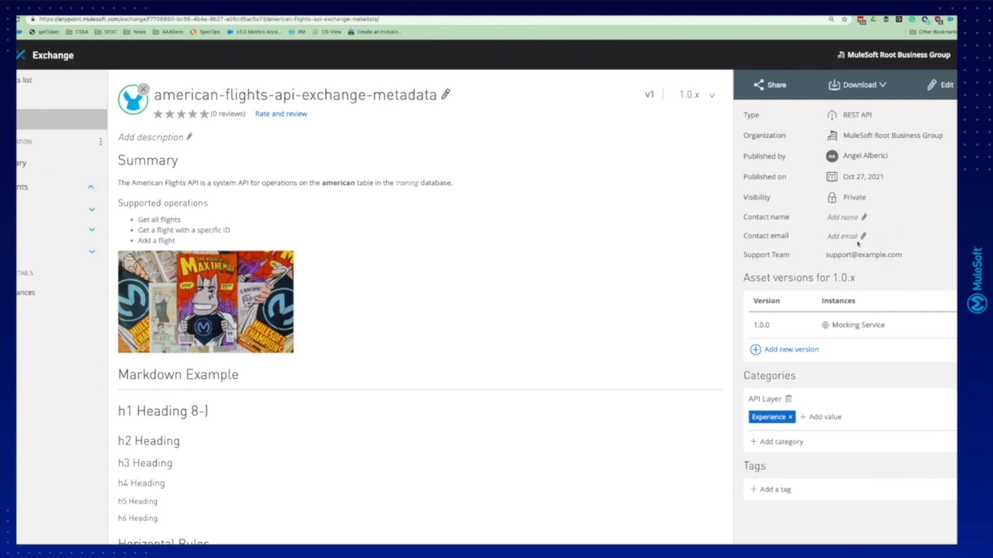
{"action": "mouse_move", "coordinate": [256, 57]}
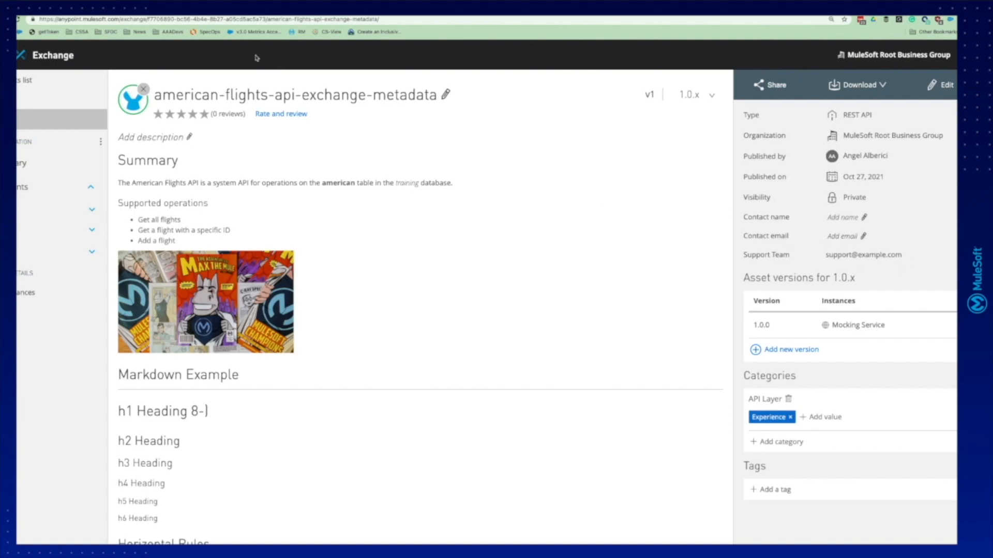
{"action": "mouse_move", "coordinate": [266, 53]}
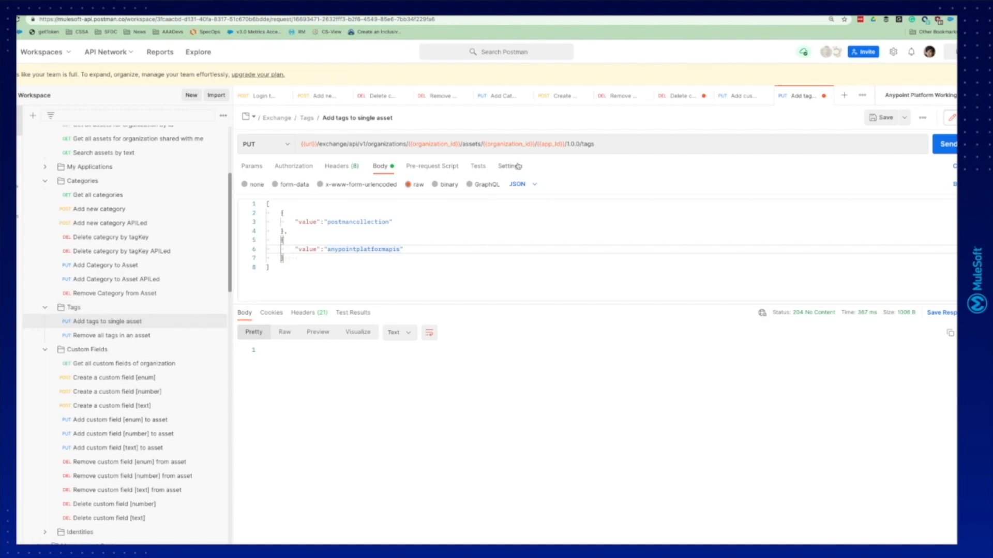
{"action": "mouse_move", "coordinate": [512, 144]}
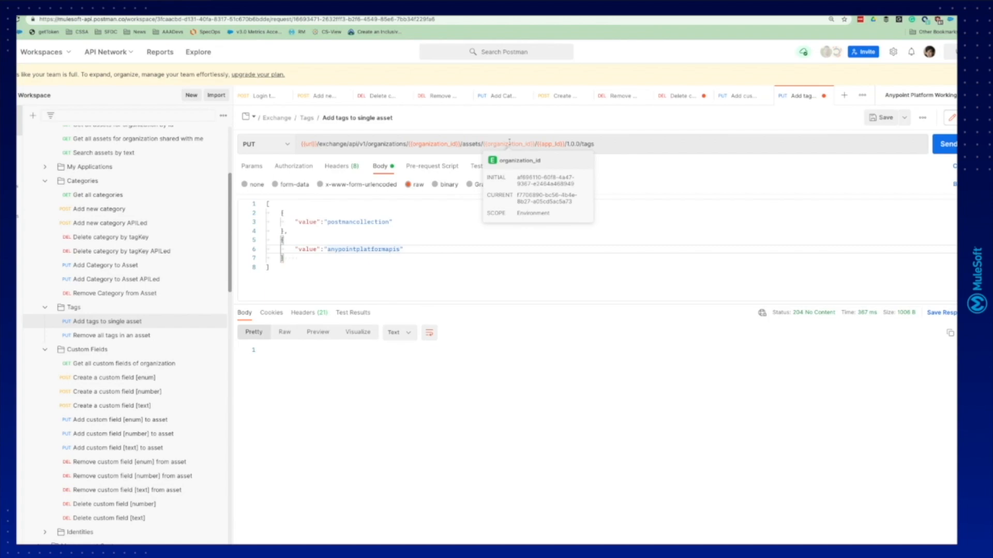
{"action": "mouse_move", "coordinate": [548, 144]}
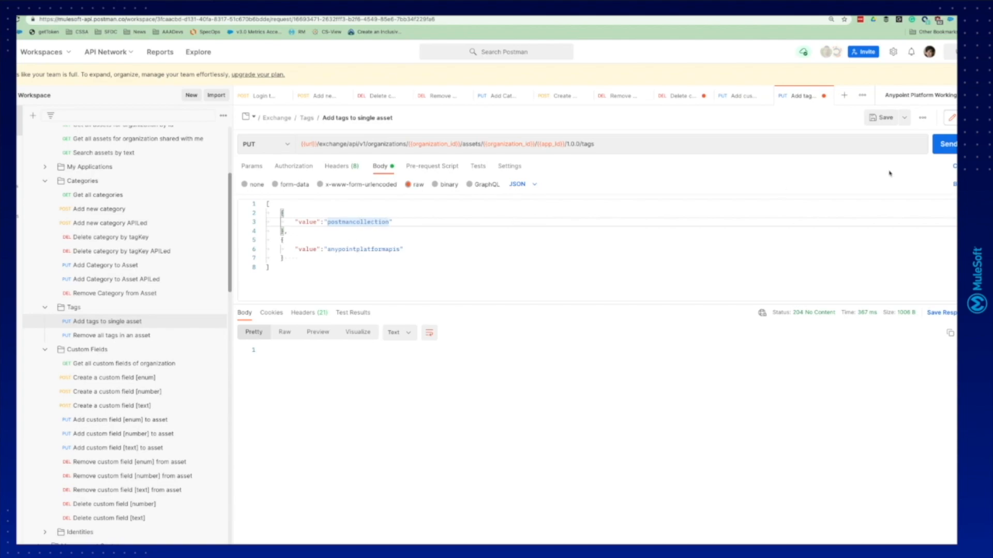
- Send 'Add tags to single asset' with tags postmancollection and anypointplatformapis
{"action": "left_click", "coordinate": [949, 144]}
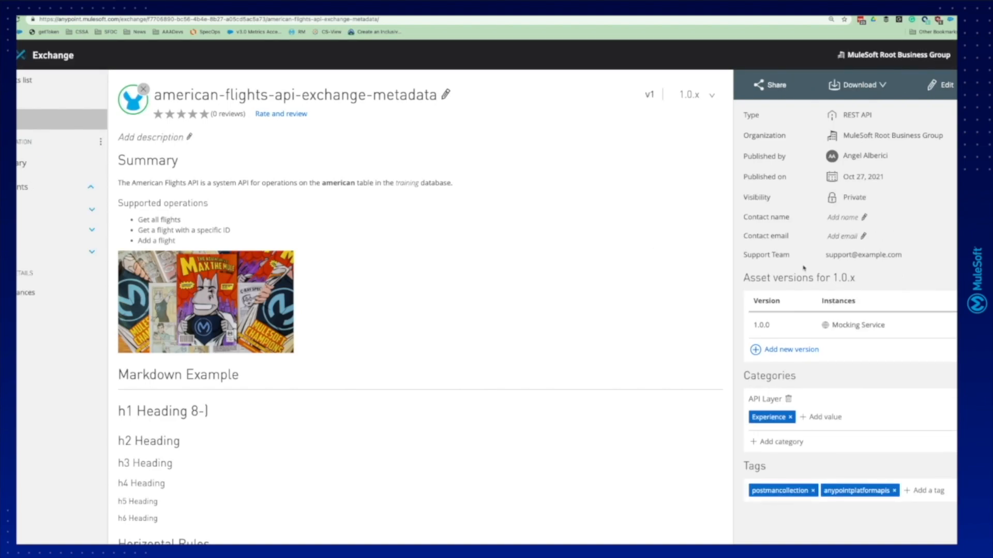
{"action": "mouse_move", "coordinate": [807, 387]}
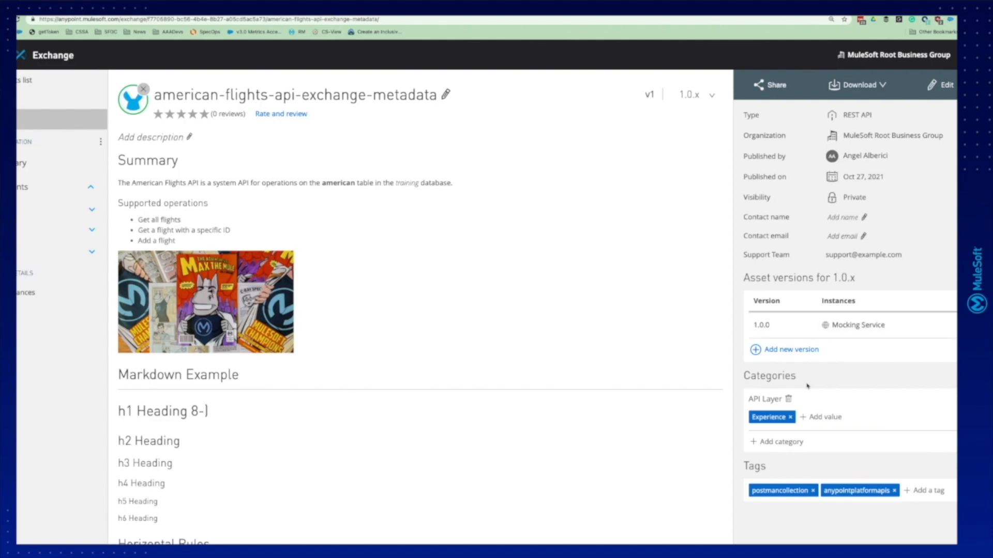
{"action": "mouse_move", "coordinate": [741, 462]}
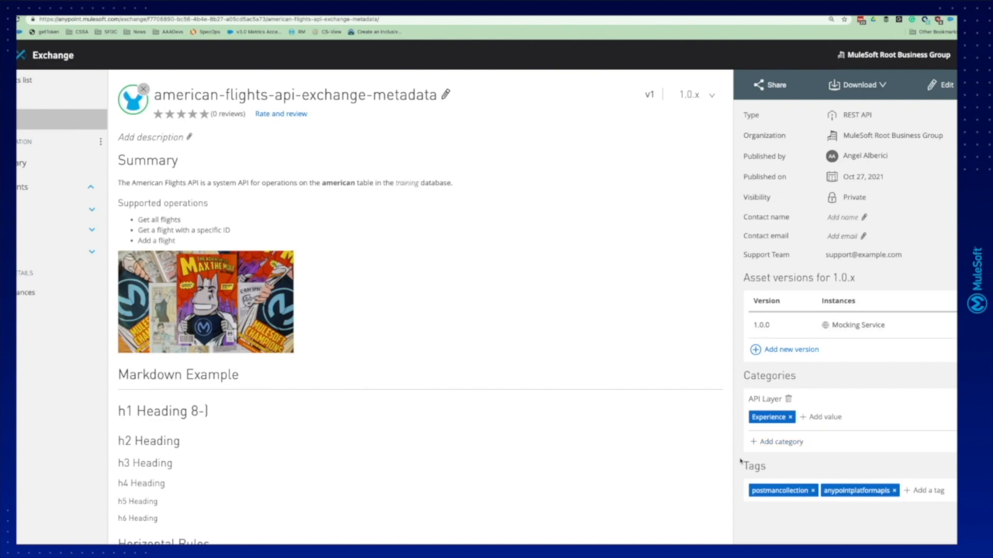
{"action": "mouse_move", "coordinate": [787, 526]}
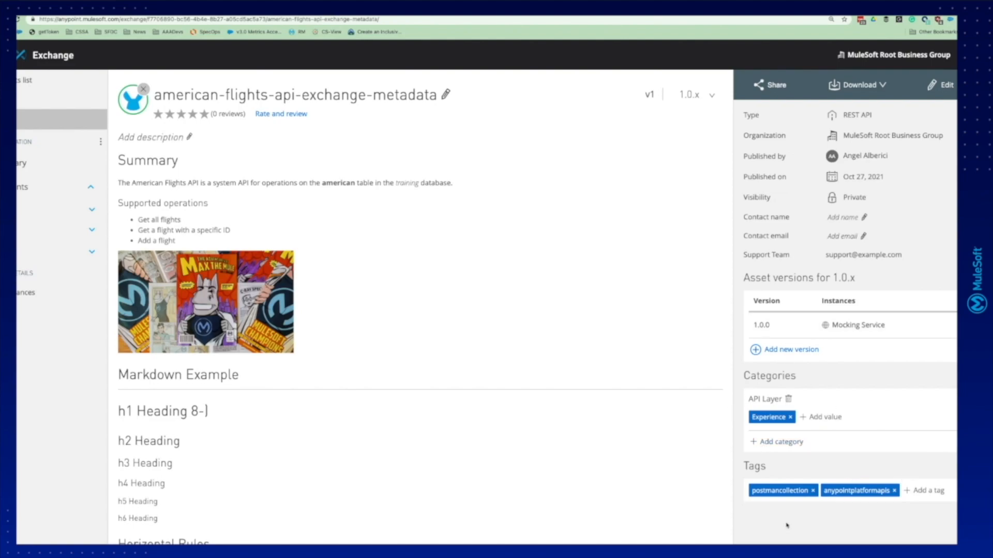